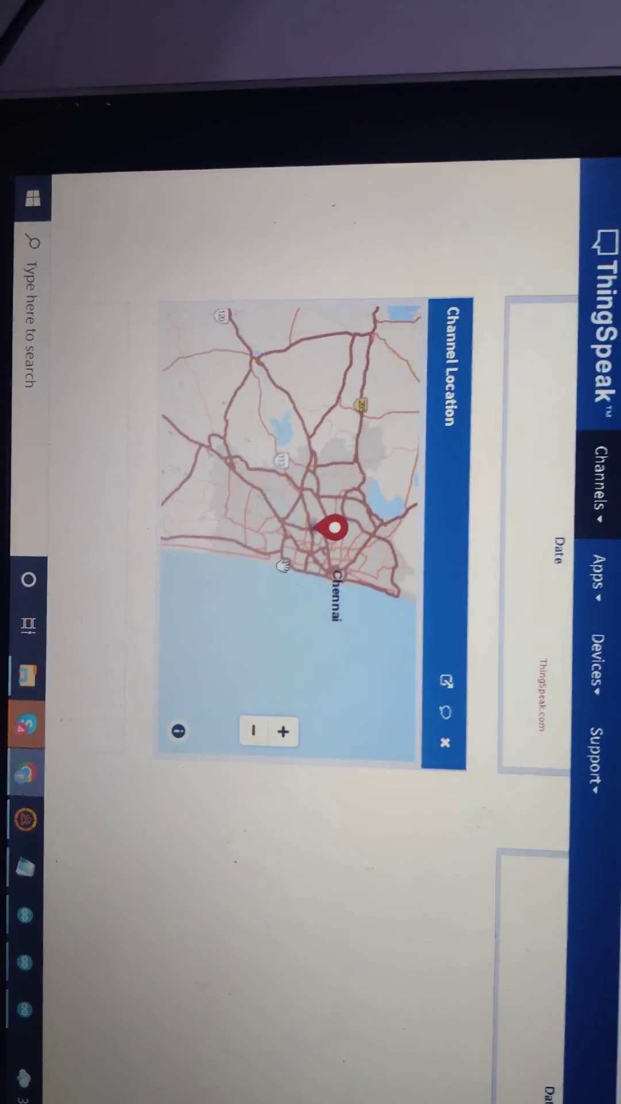
Step: Zoom the Channel Location map in one level on the Chennai marker to reveal Ambattur
{"action": "left_click", "coordinate": [286, 734]}
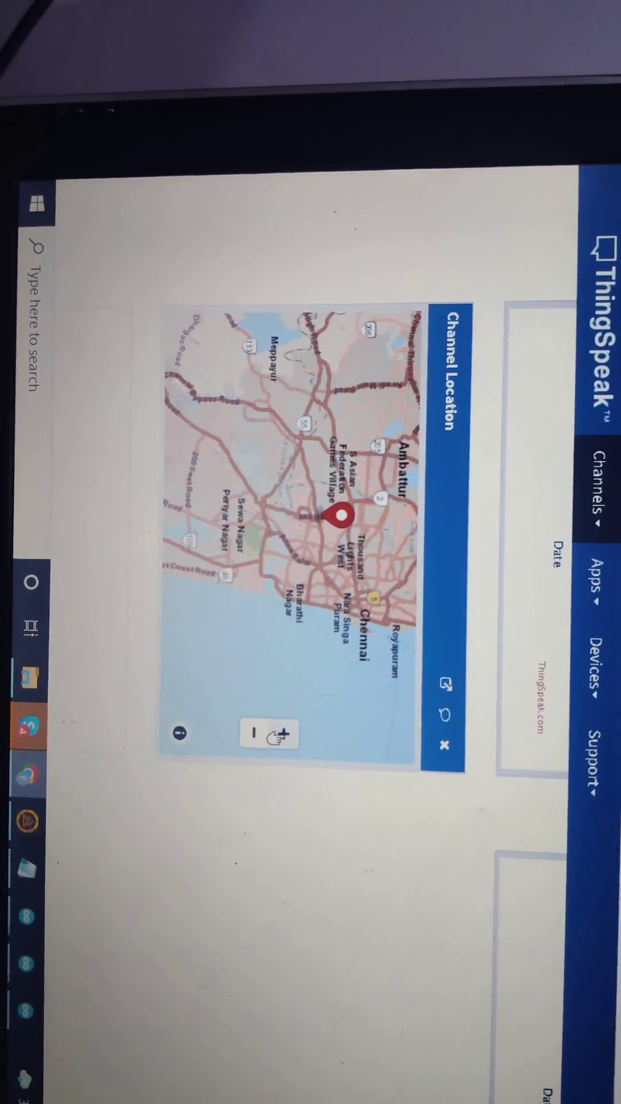